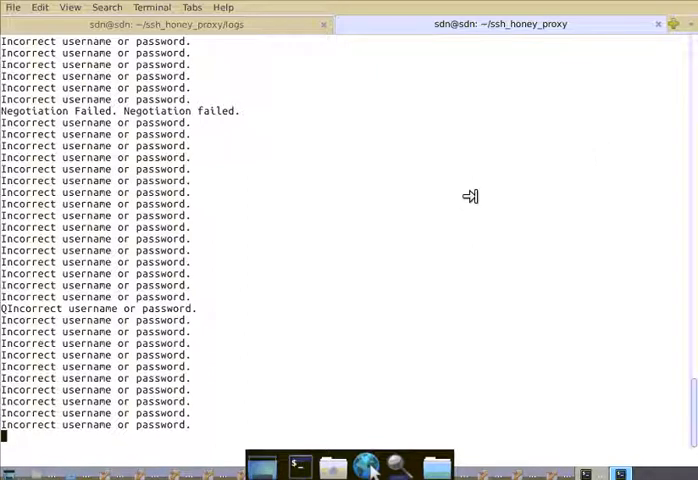
mouse_move(460, 204)
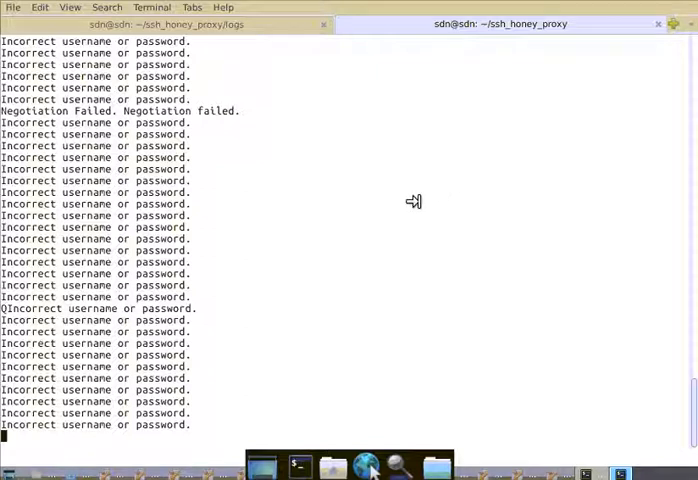
mouse_move(116, 304)
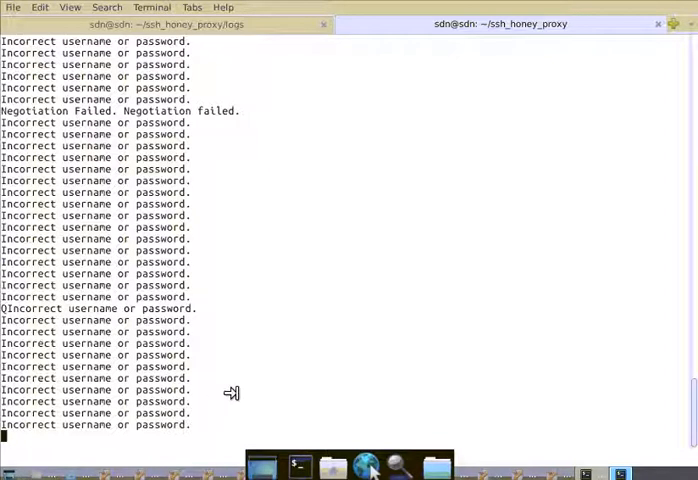
mouse_move(304, 352)
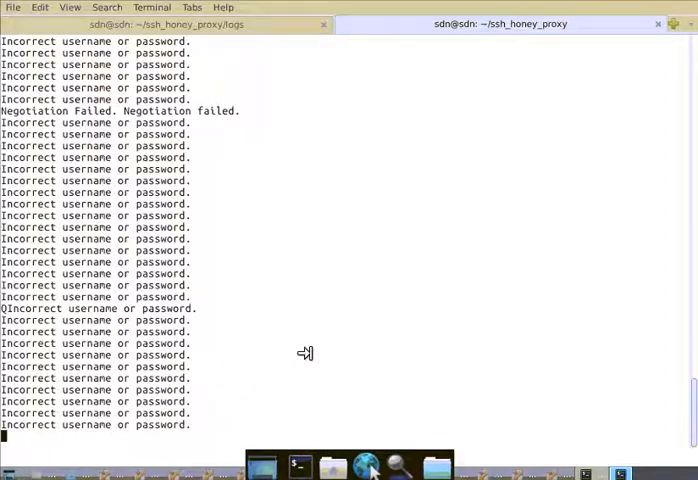
mouse_move(662, 292)
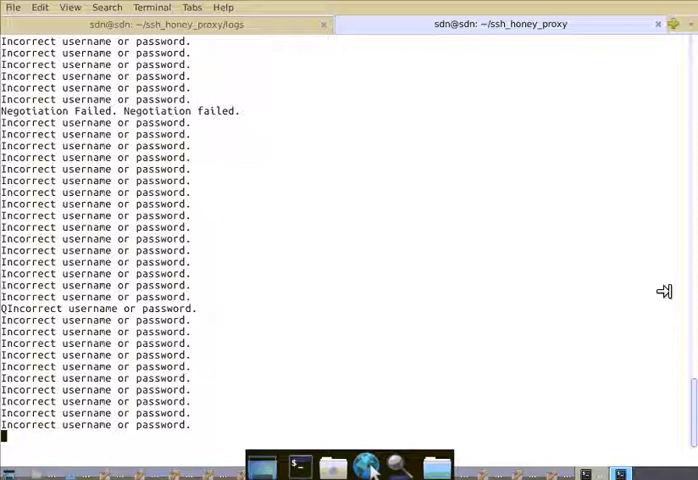
mouse_move(460, 162)
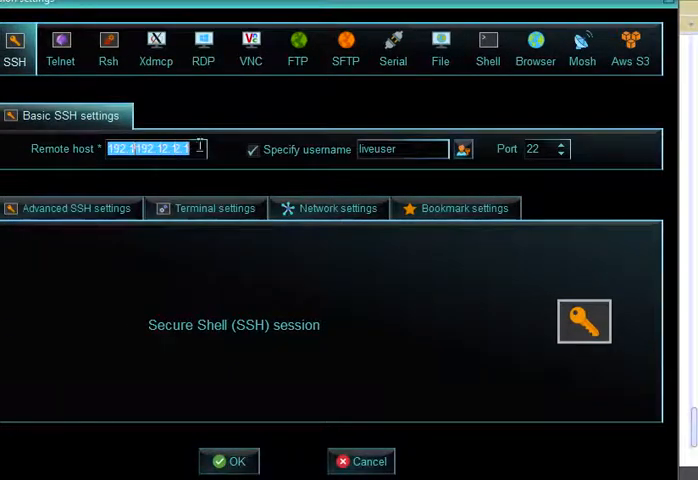
Step: Start an SSH session to 192.168.139.132 as liveuser on port 22
left_click(400, 148)
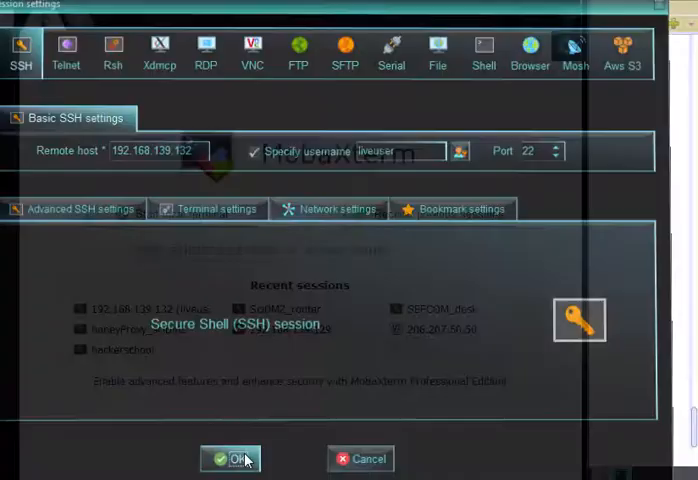
left_click(228, 458)
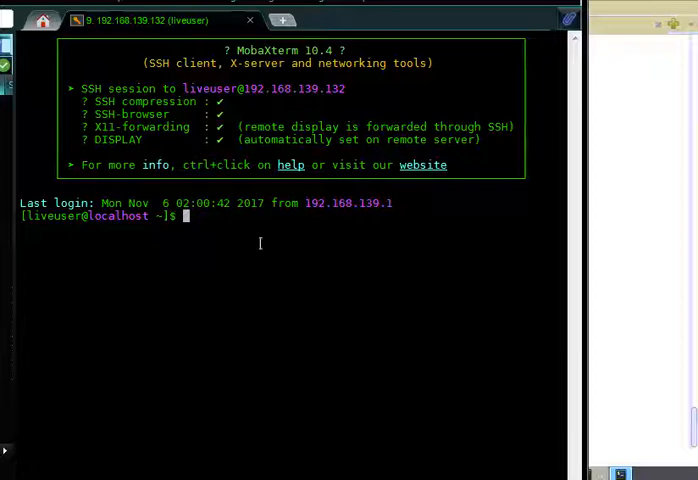
mouse_move(276, 228)
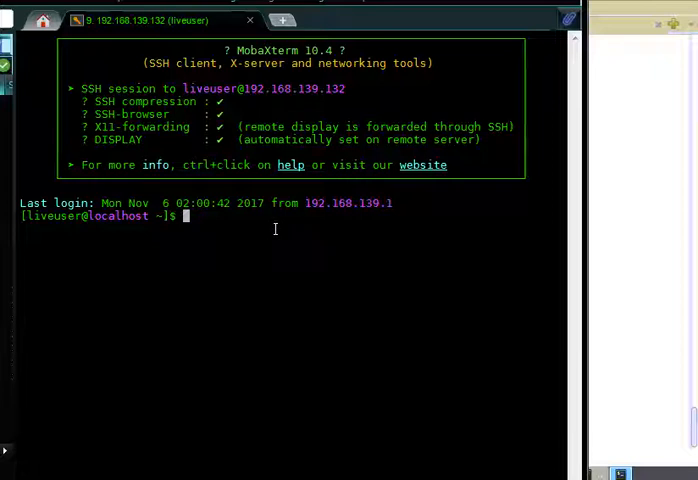
Step: List the remote liveuser home contents with ls, showing the proxy's logs directory
type("ls")
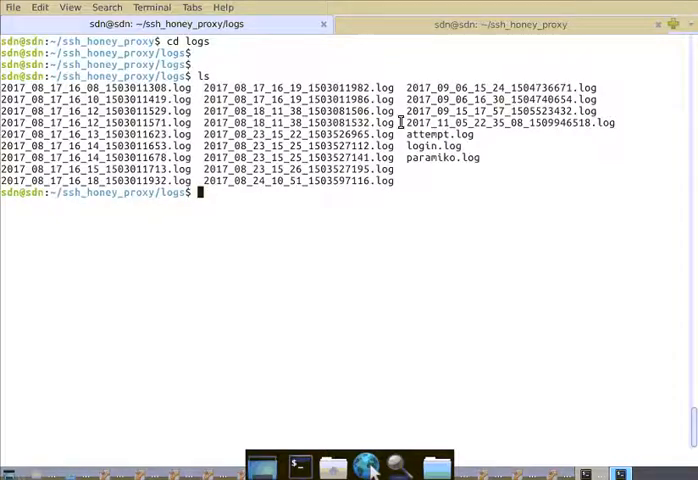
Step: Display the JSON session log 2017_11_05_22_35_08_1509946518.log with cat
double_click(508, 122)
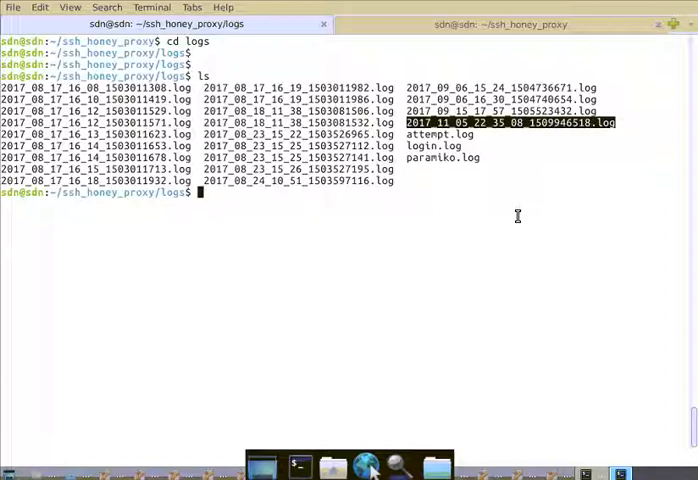
type("cat 2017")
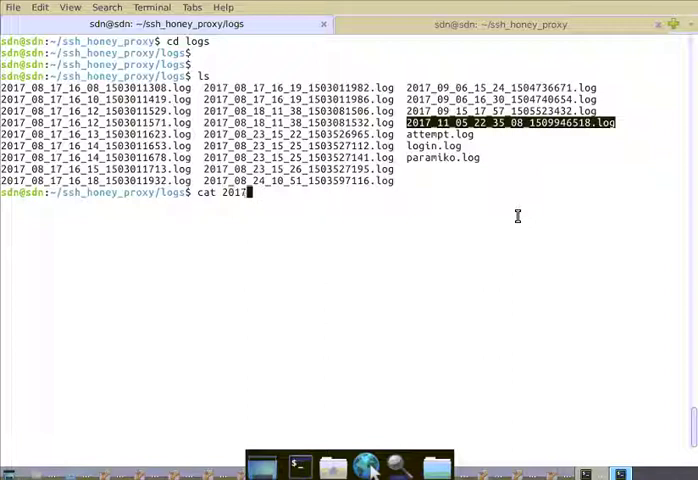
type("_11_05_22_35_08_1509946518.log")
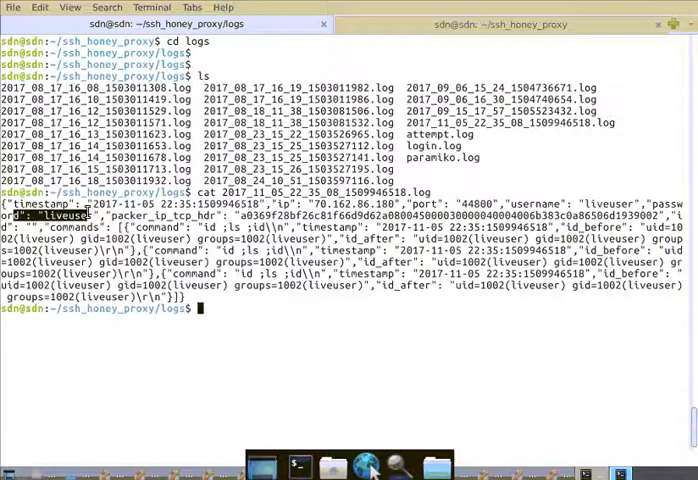
Step: Highlight a JSON field, then dump login.log listing the failed root login attempts
double_click(156, 216)
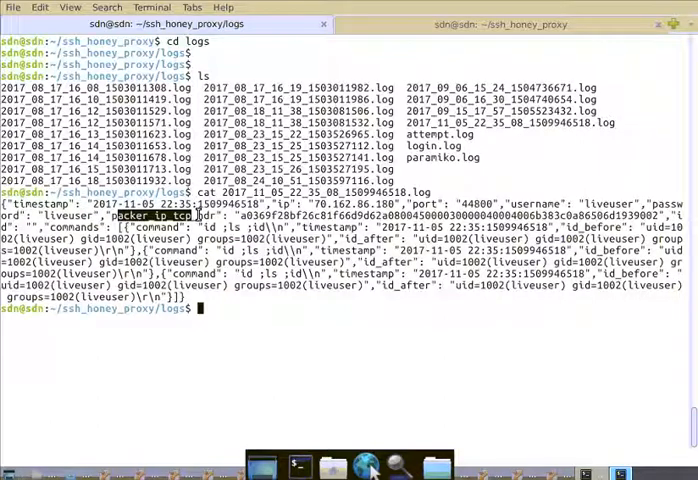
mouse_move(262, 250)
type("ls")
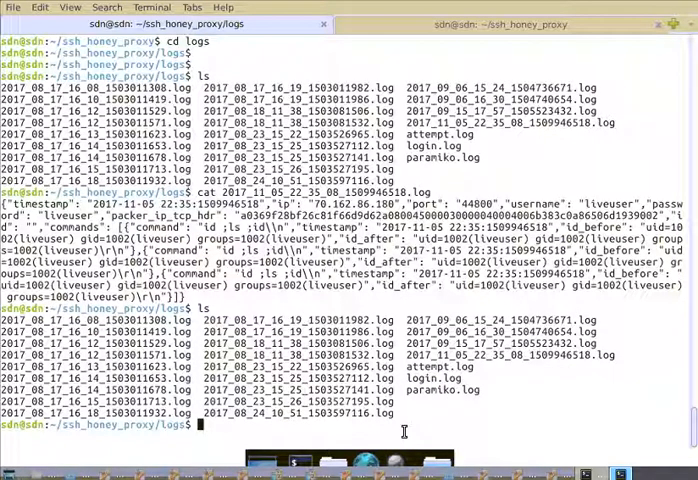
type("cat l")
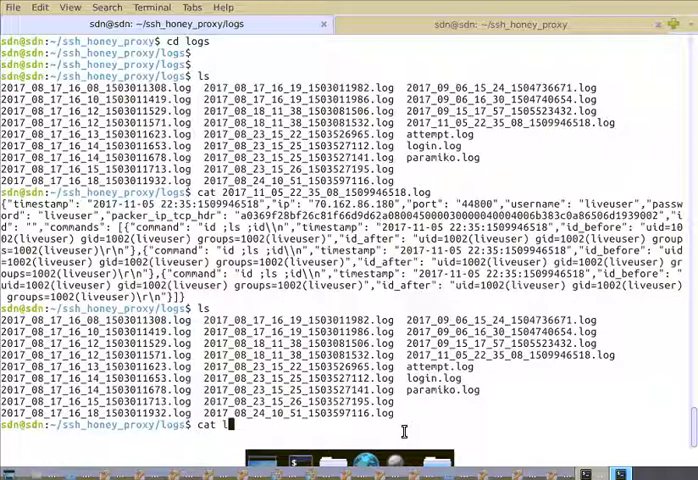
type("log")
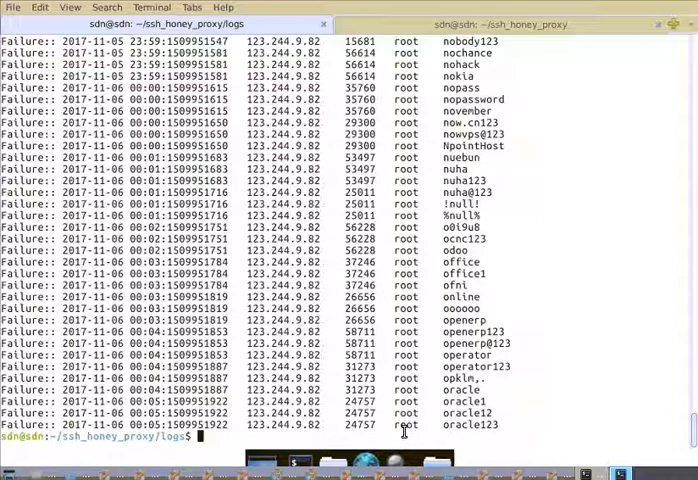
mouse_move(328, 388)
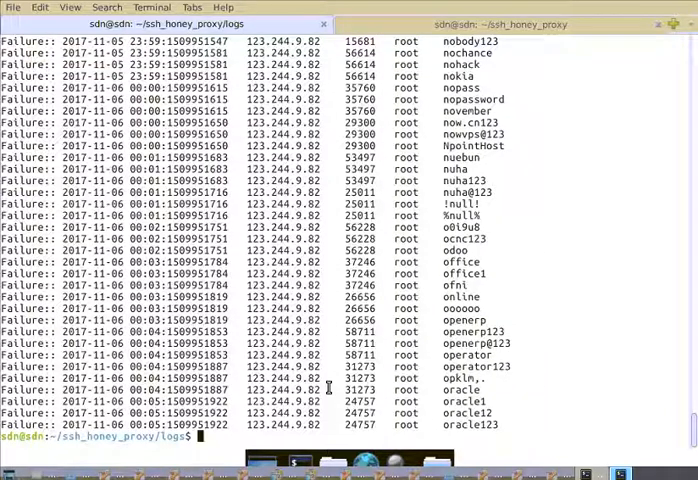
type("cat login.log | g")
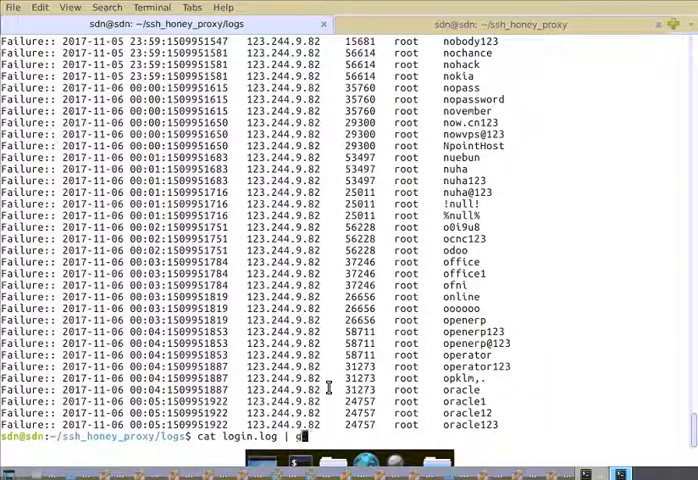
type("rep")
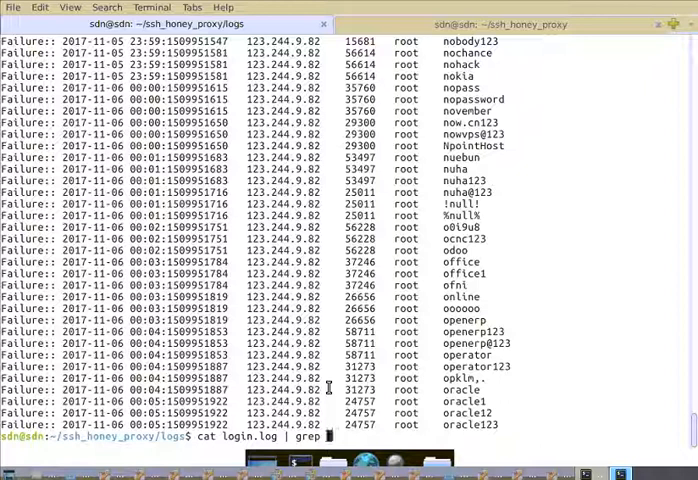
type("liveuser")
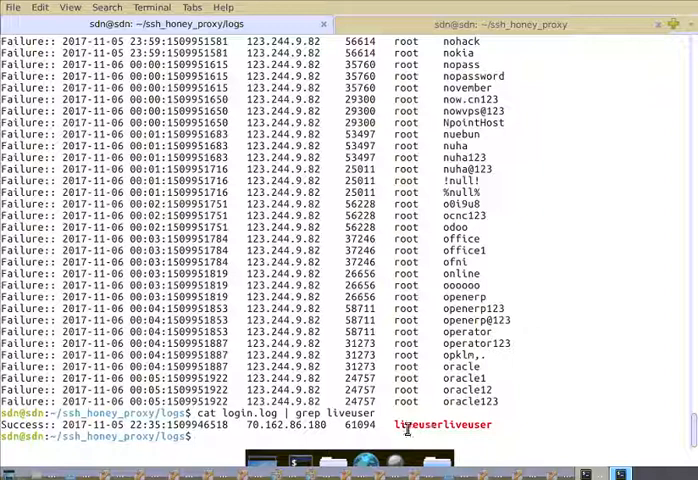
double_click(424, 424)
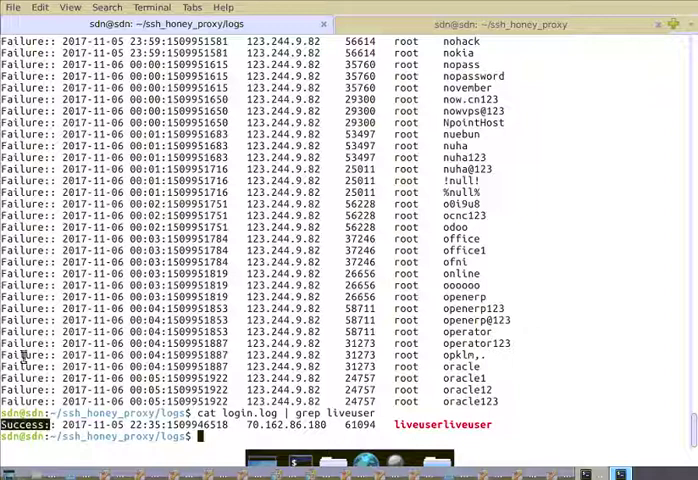
mouse_move(200, 436)
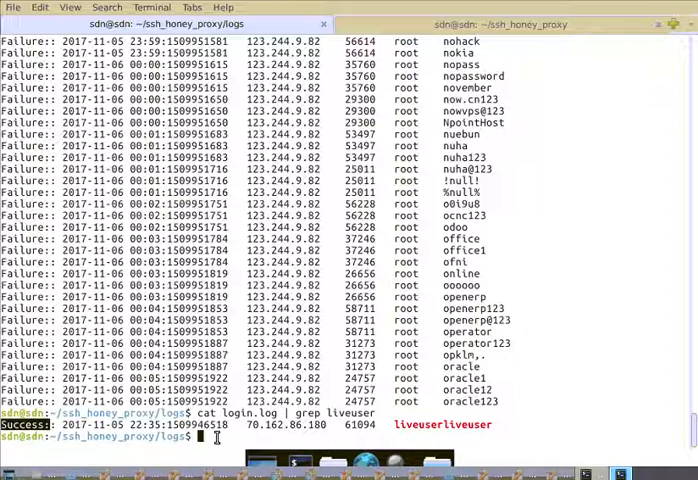